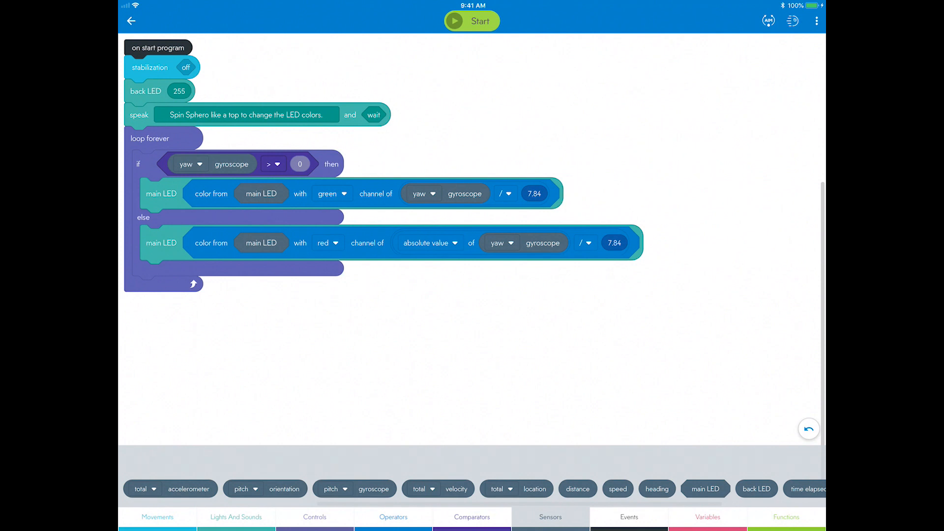
# Run the spinning-top program and swipe the sensor overlay to the live Gyroscope graph.
pyautogui.click(471, 21)
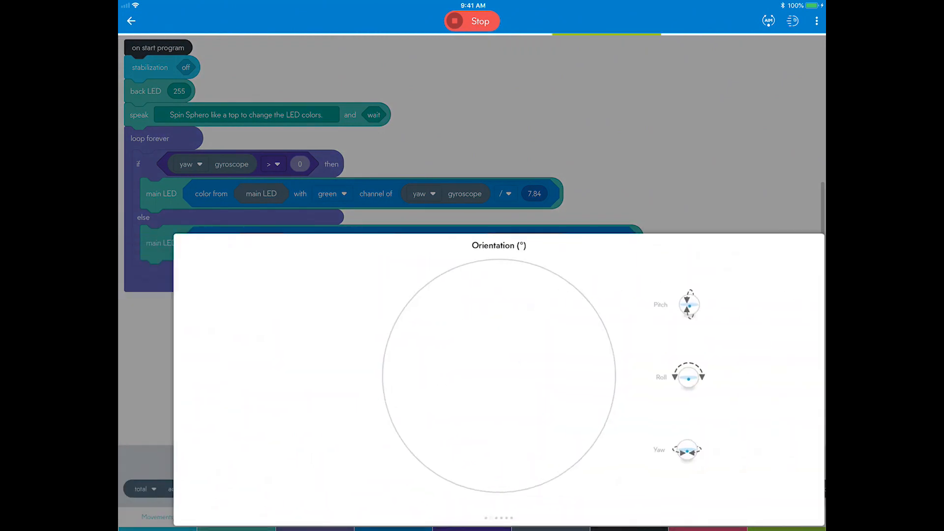
pyautogui.hscroll(-3)
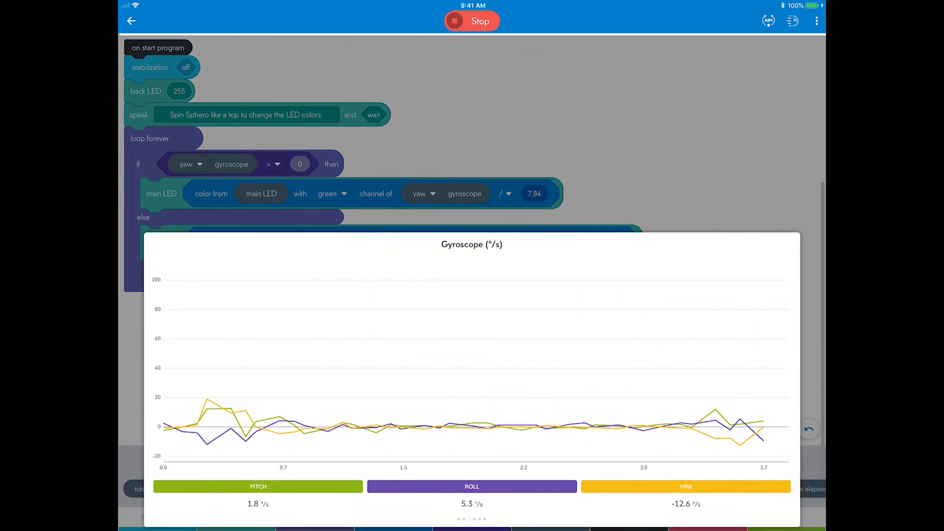
# Hide pitch and roll so only the yaw trace plots, plunging near -2000 °/s during the spin.
pyautogui.click(258, 487)
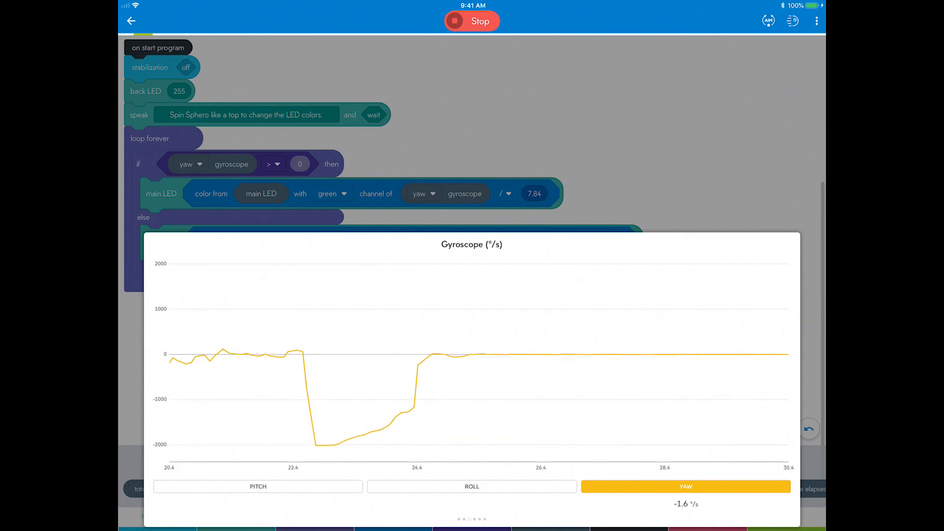
# Stop the running program and bring up the canvas options list.
pyautogui.click(471, 21)
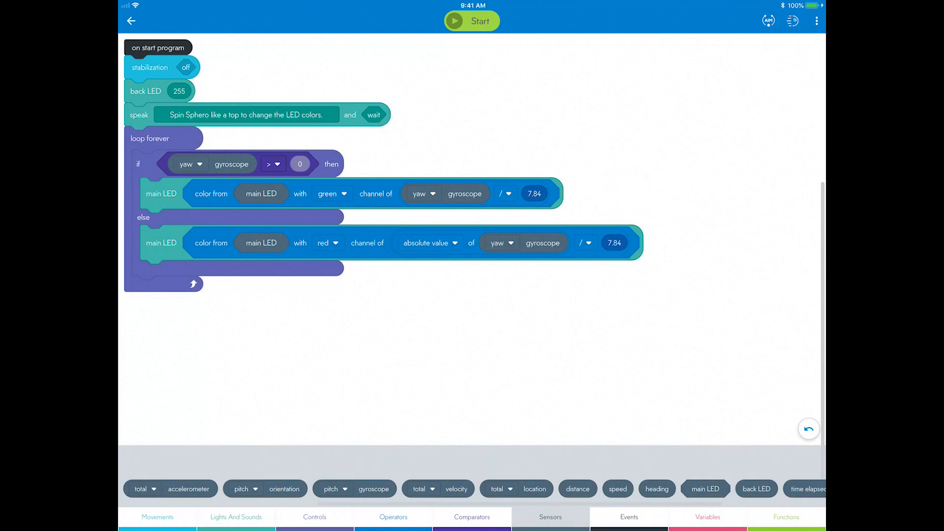
pyautogui.click(816, 20)
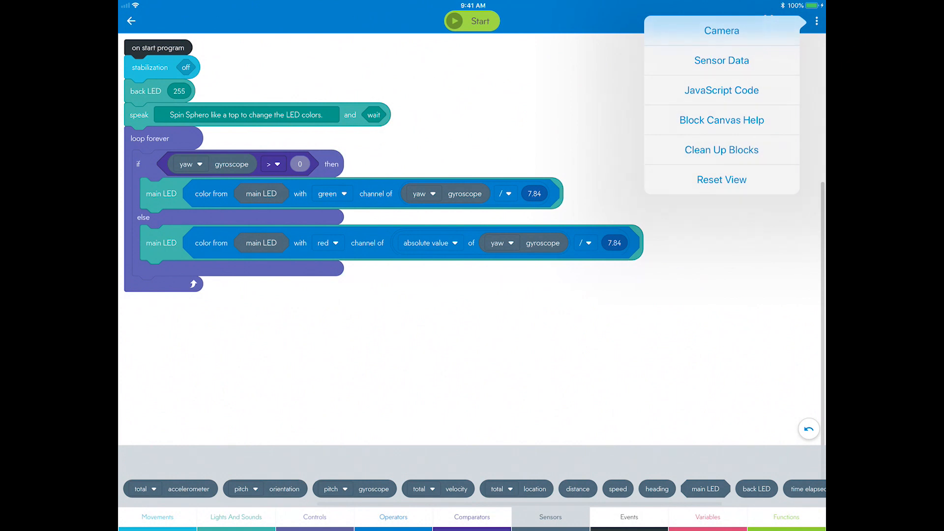
# Review the May 25, 2018 3:27 PM Sensor Data session, including the full-size gyroscope yaw chart.
pyautogui.click(721, 60)
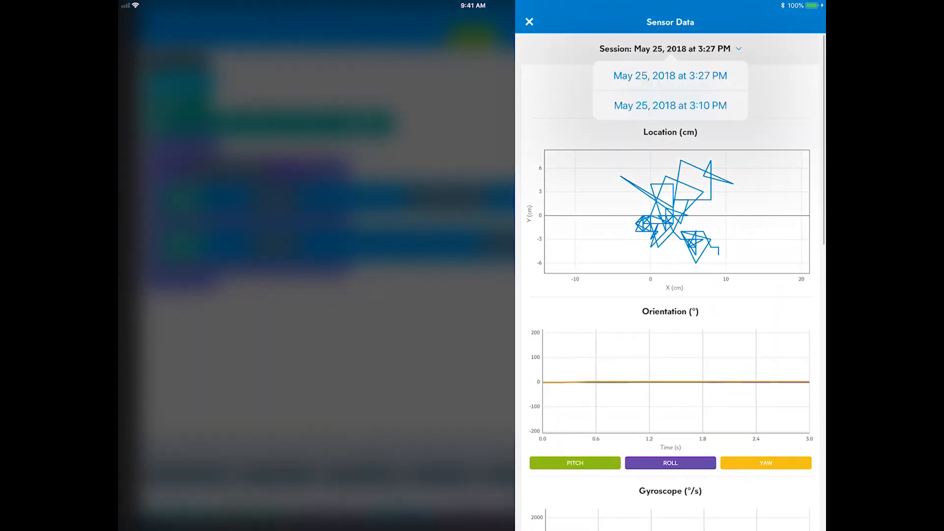
pyautogui.click(670, 75)
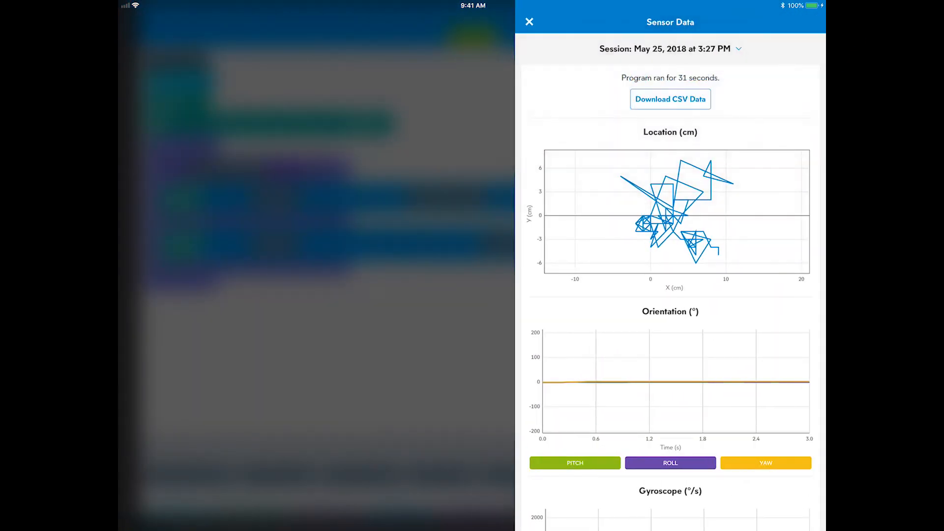
pyautogui.scroll(-3)
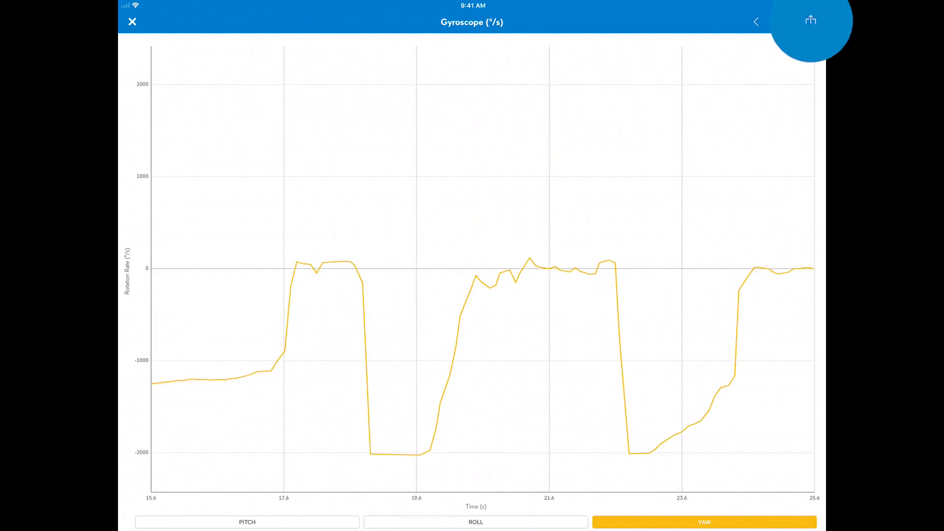
pyautogui.click(809, 21)
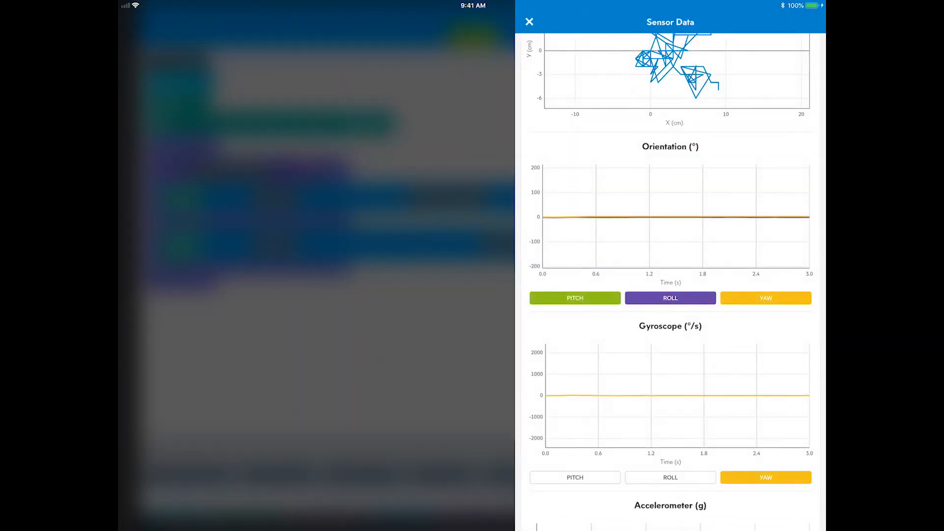
# Close the Sensor Data panel and return to the spinning-top block program canvas.
pyautogui.scroll(-3)
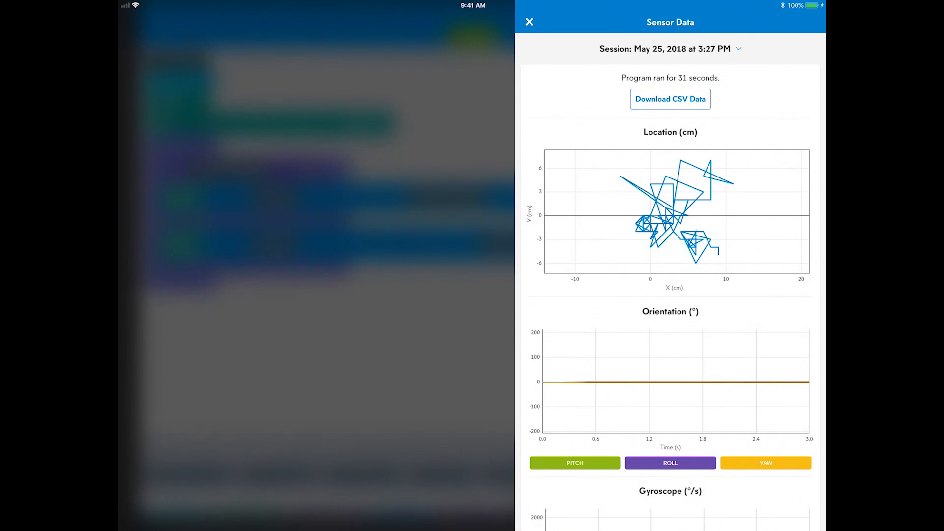
pyautogui.click(529, 22)
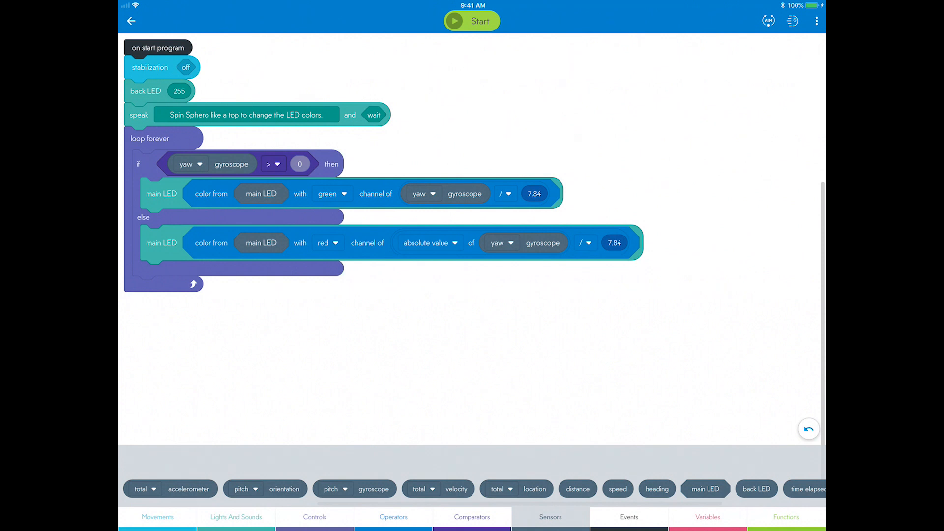
pyautogui.click(471, 20)
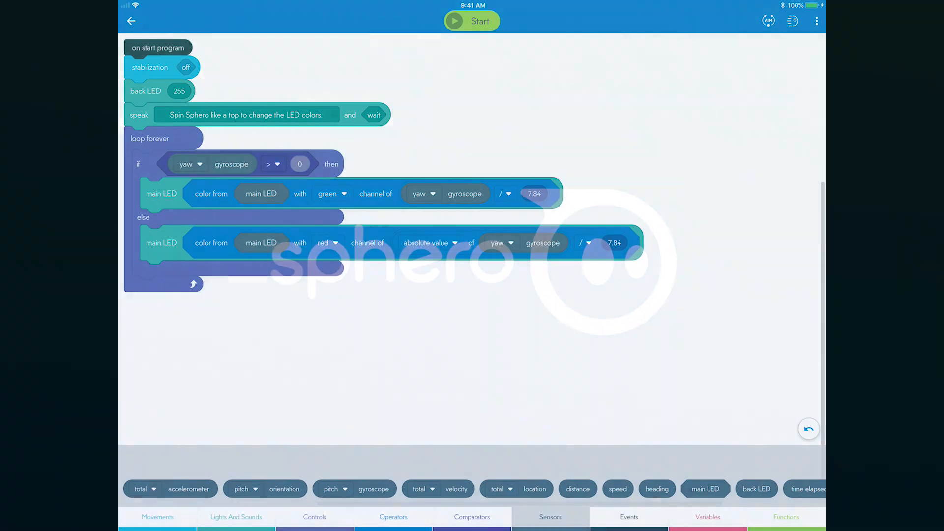